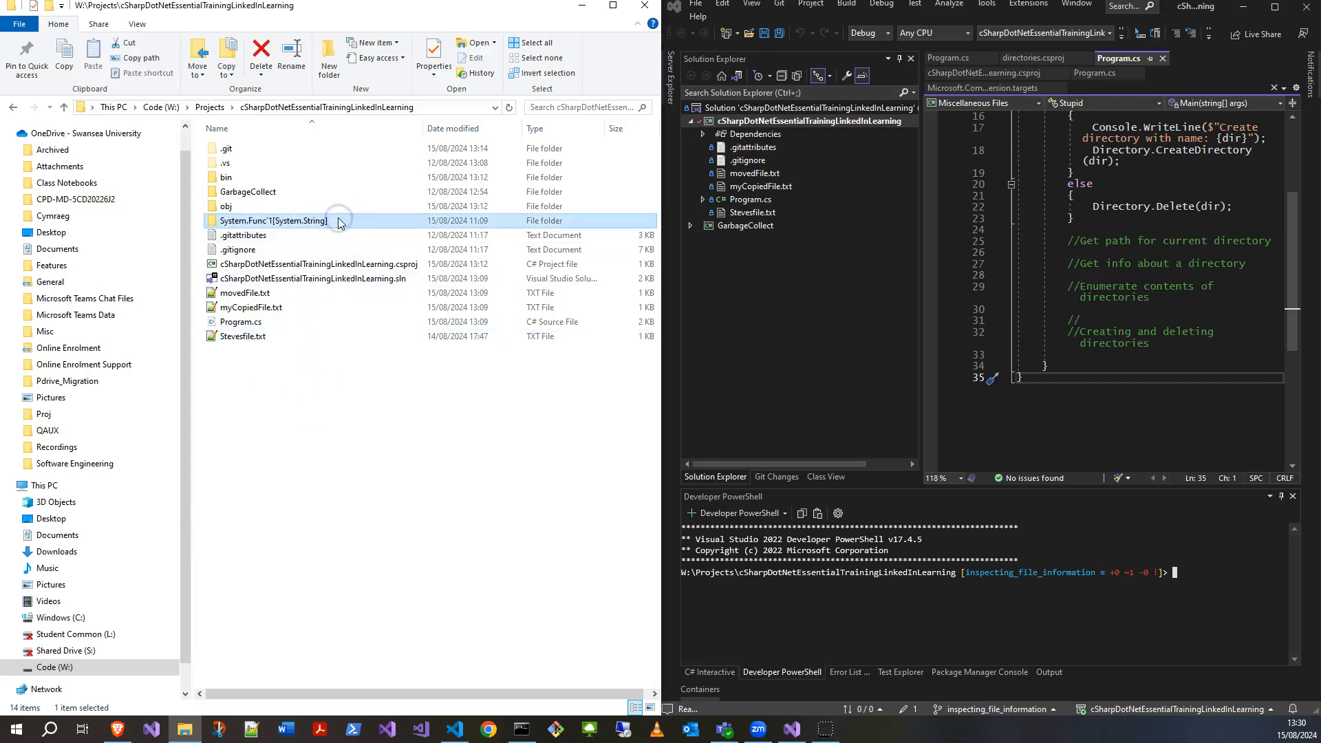
- Select the System.Func`1[System.String] folder and attempt its deletion, hitting the 'directory is not empty' error
click(262, 50)
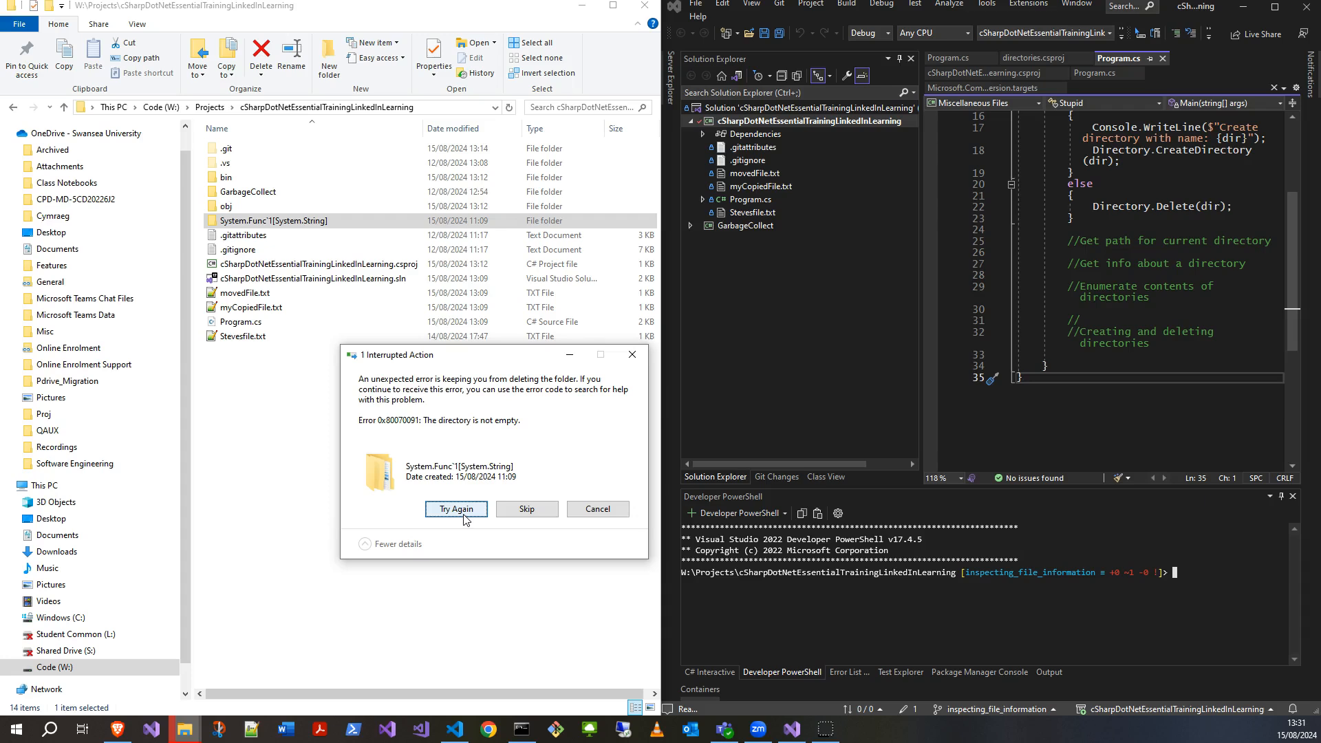
mouse_move(466, 521)
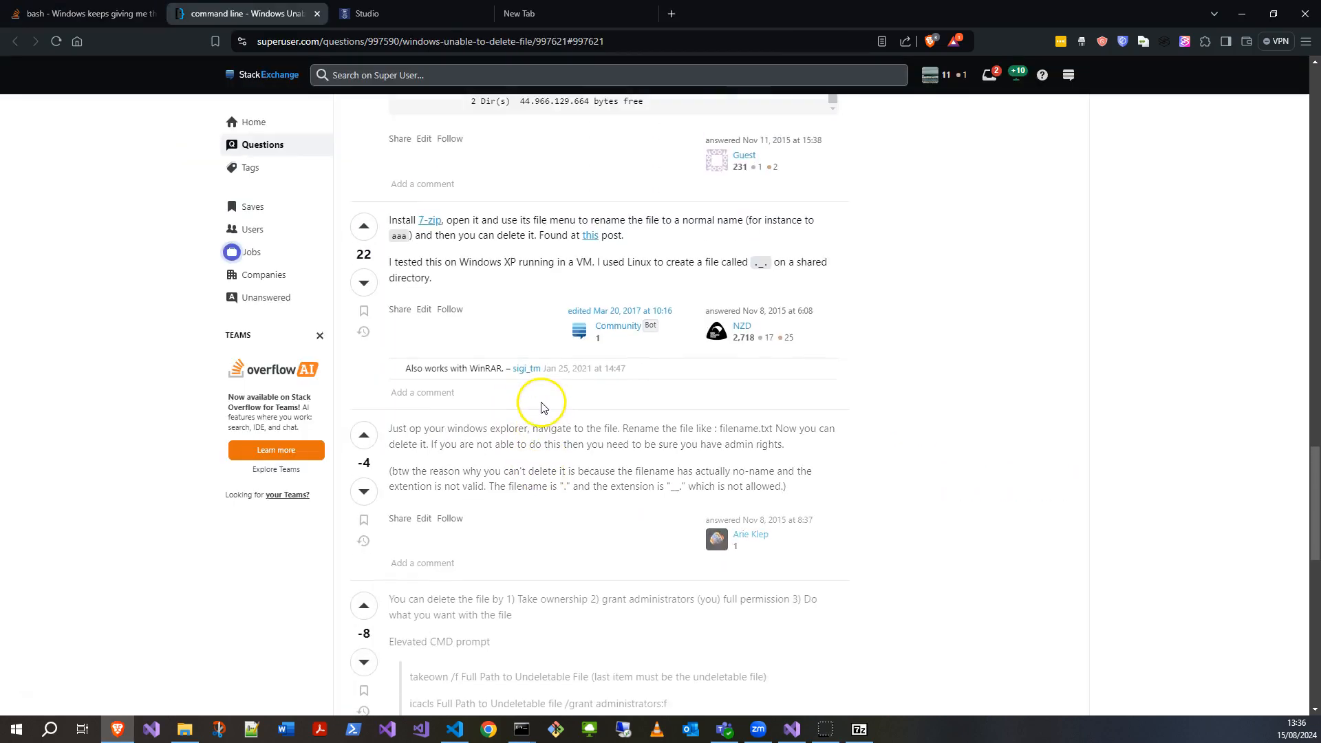
mouse_move(499, 303)
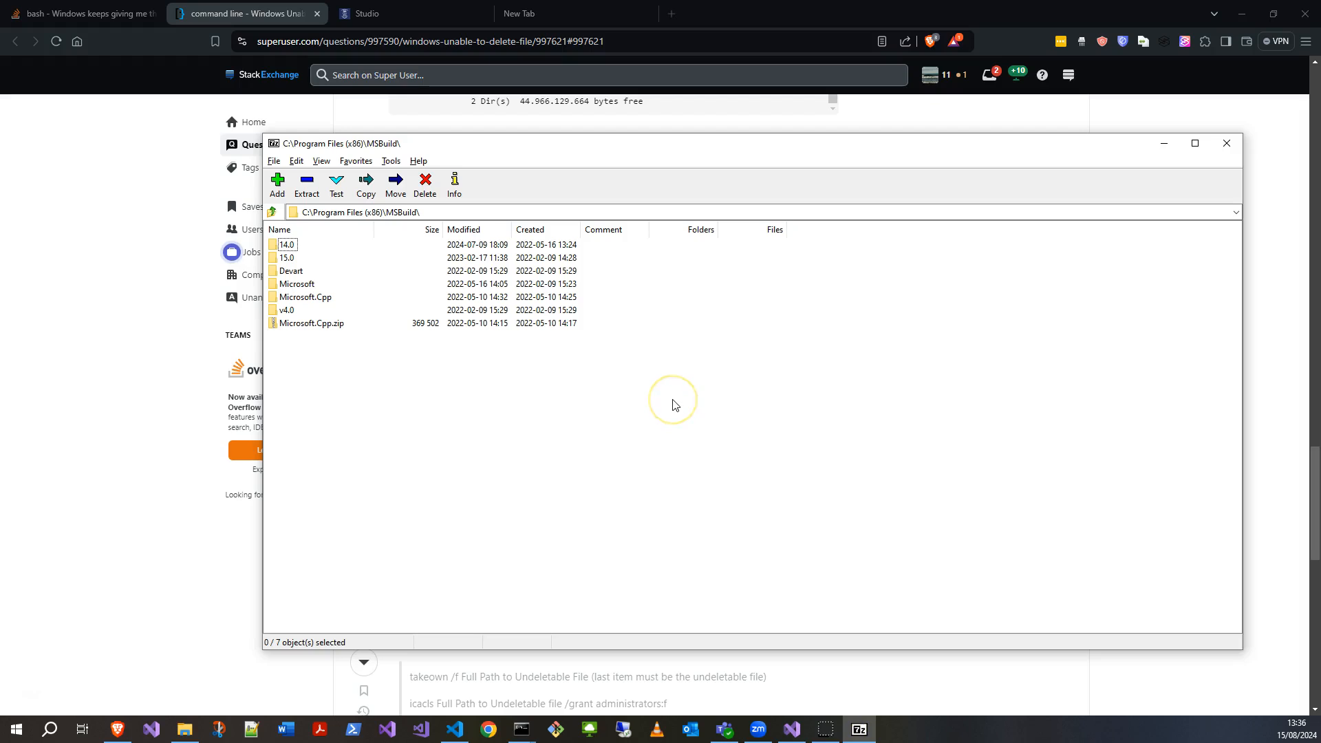
mouse_move(645, 141)
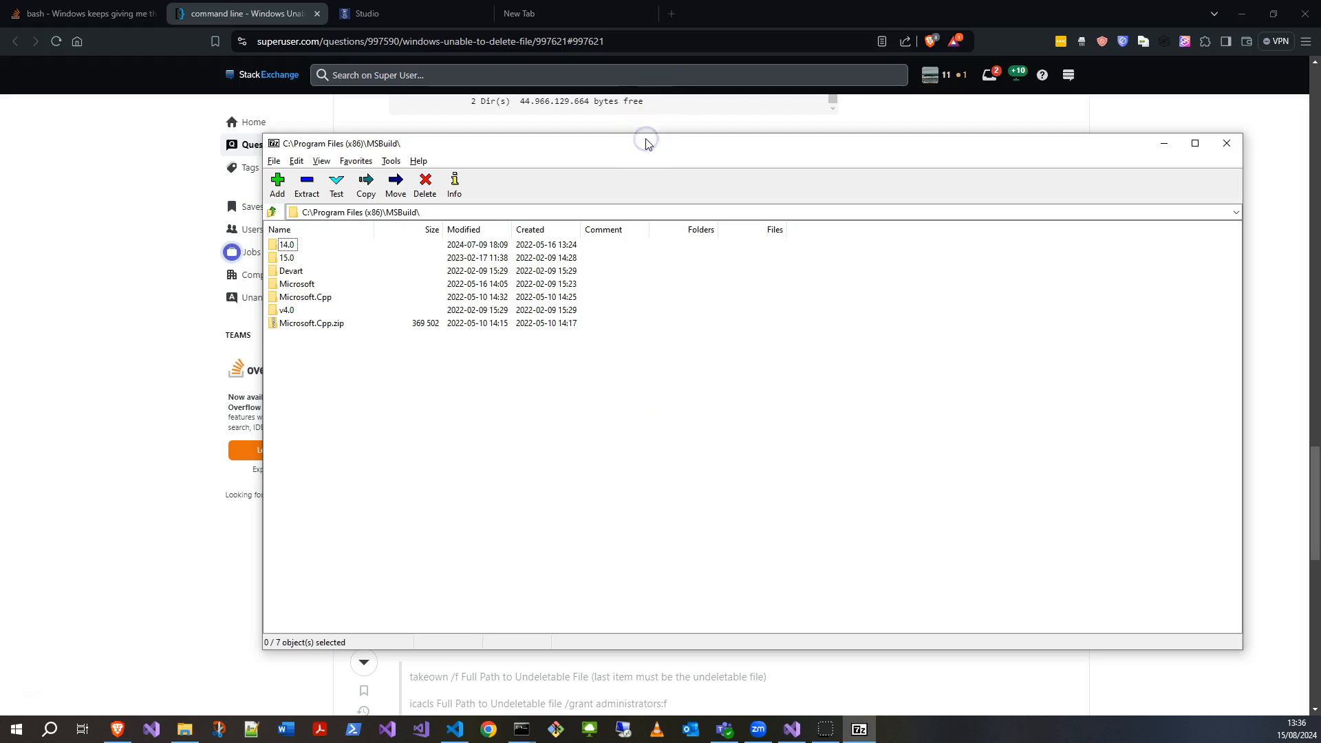
- With 7-Zip beside Explorer at the project path, rename System.Func`1[System.String] to 'a' and confirm it in Explorer
key(alt+tab)
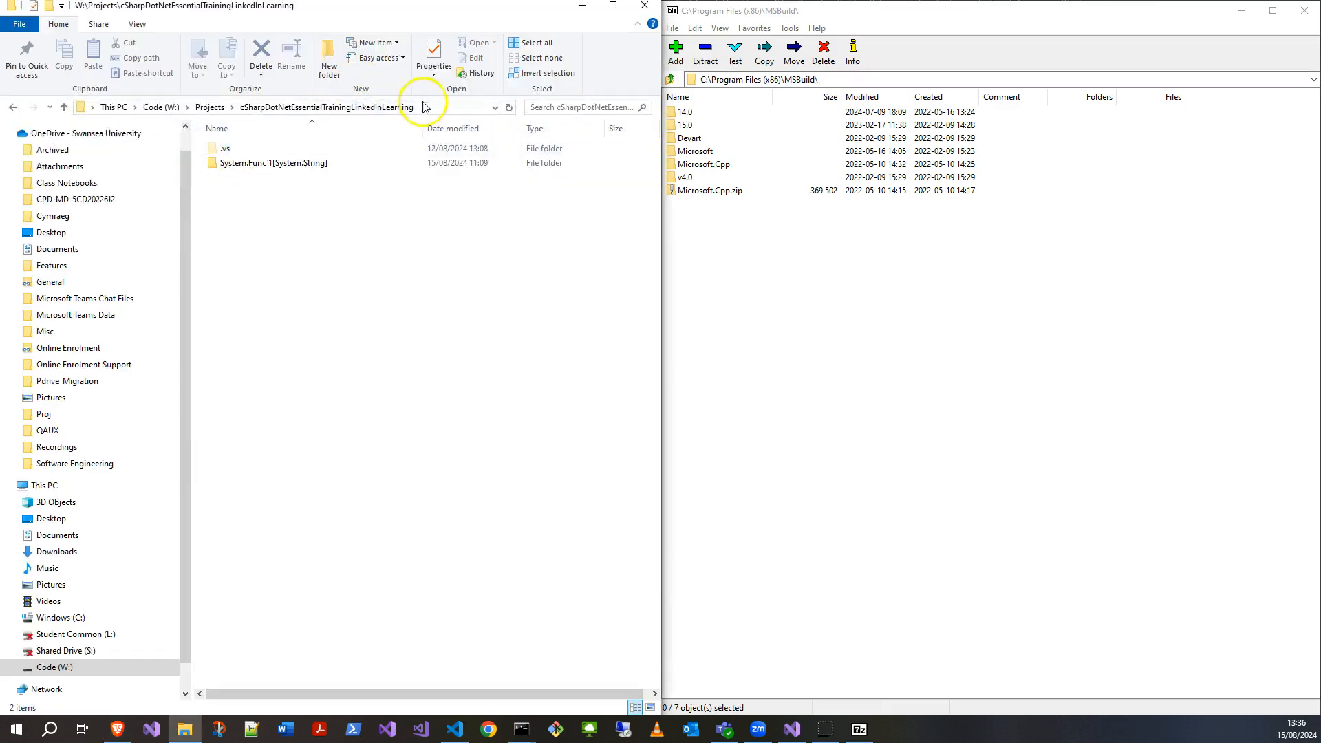
click(337, 108)
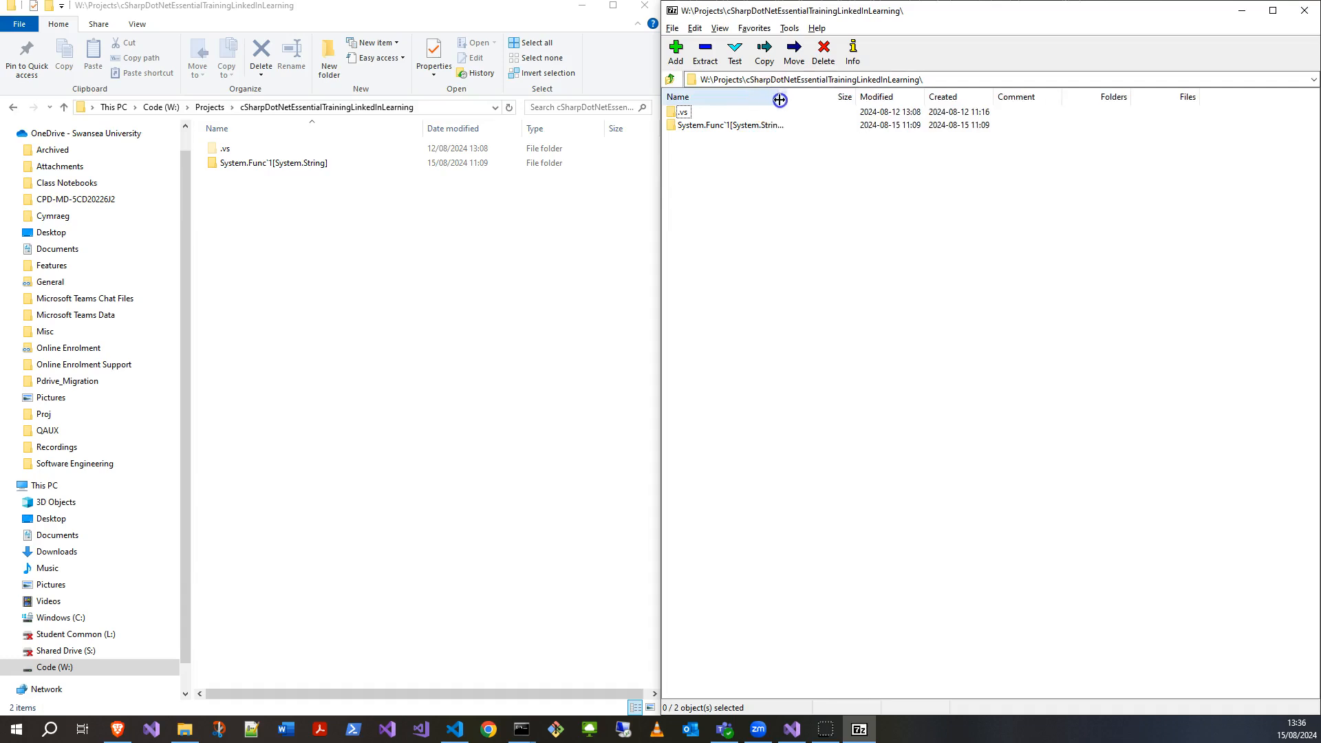
right_click(729, 125)
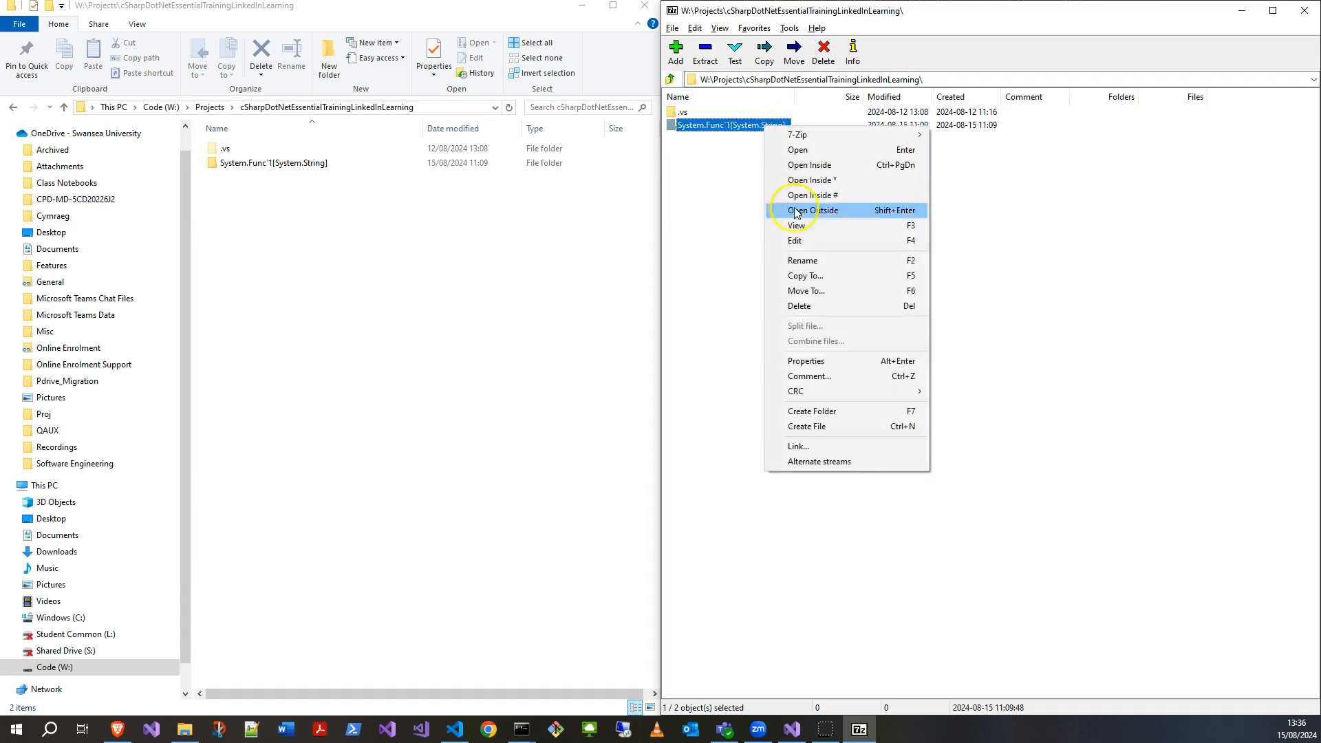
click(801, 260)
text(a)
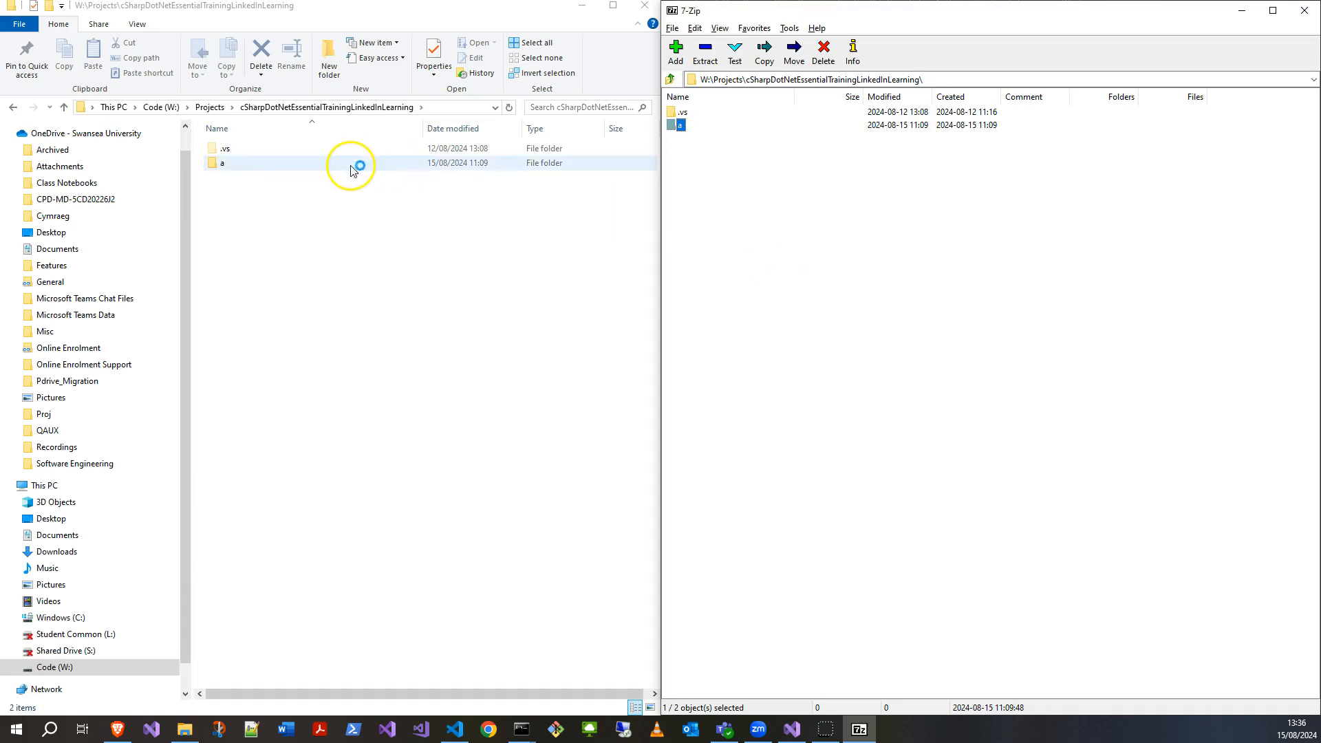
click(337, 209)
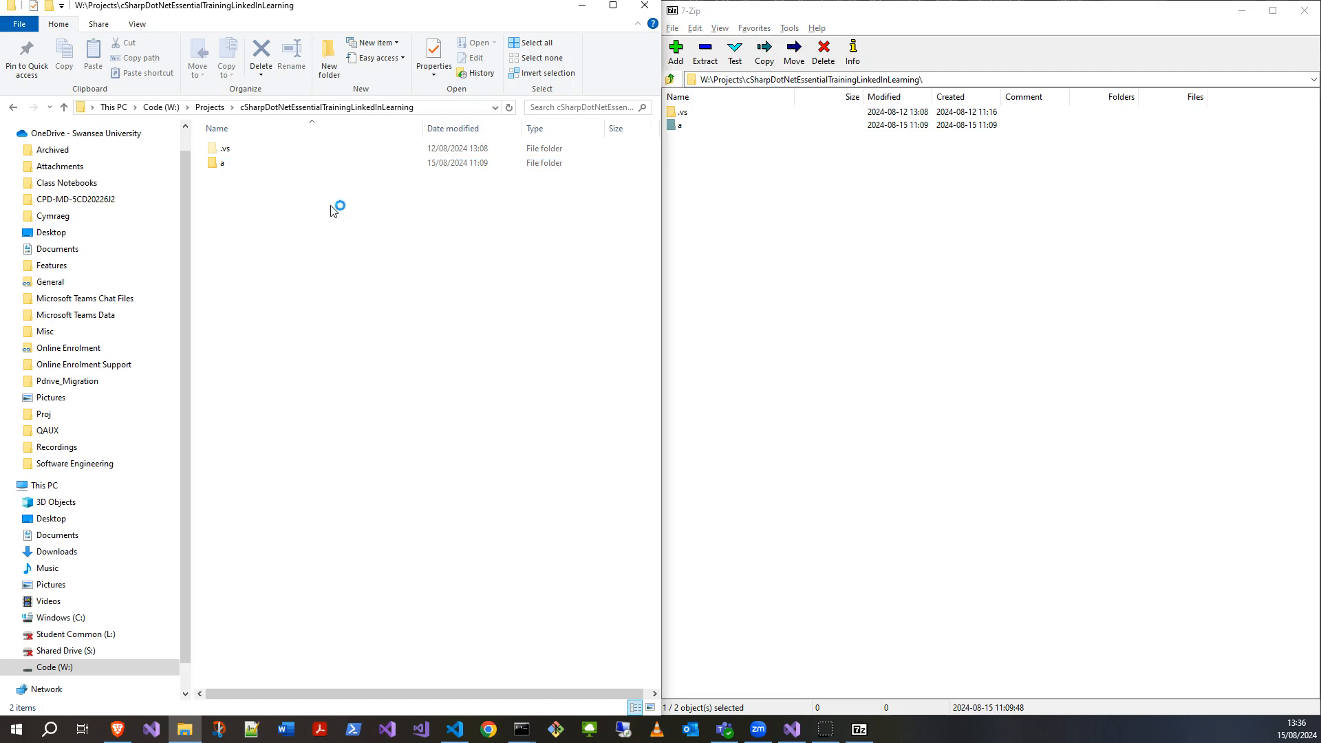
click(262, 163)
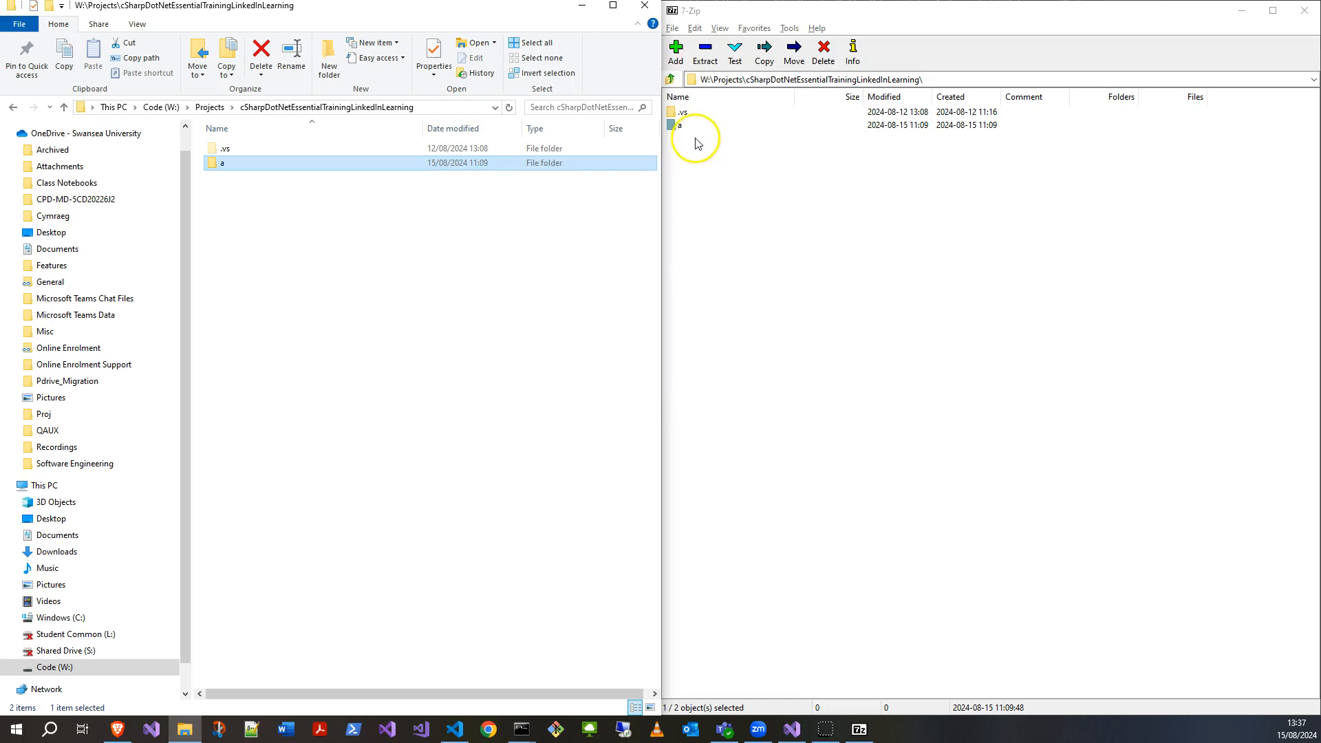
- Rename the nested item inside folder 'a' to 'a' in 7-Zip, then enter folder 'a' in Explorer
right_click(679, 123)
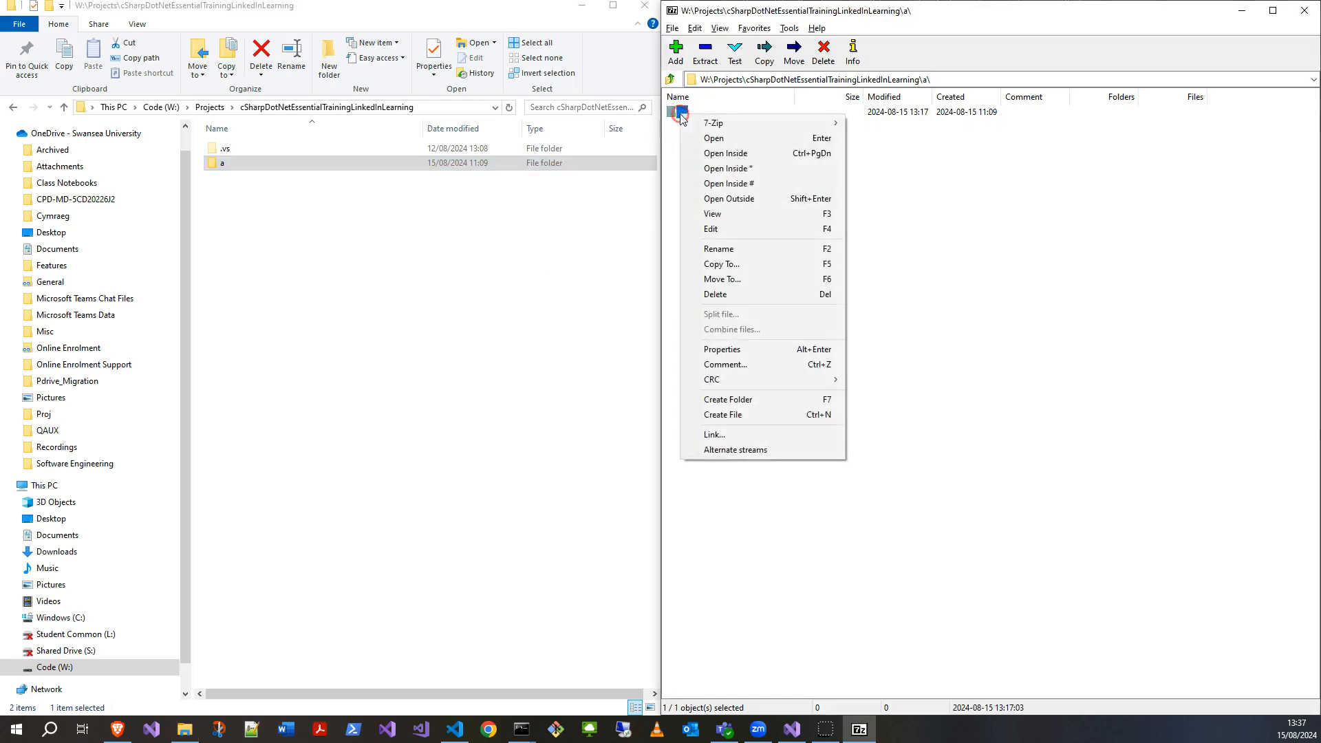
mouse_move(746, 248)
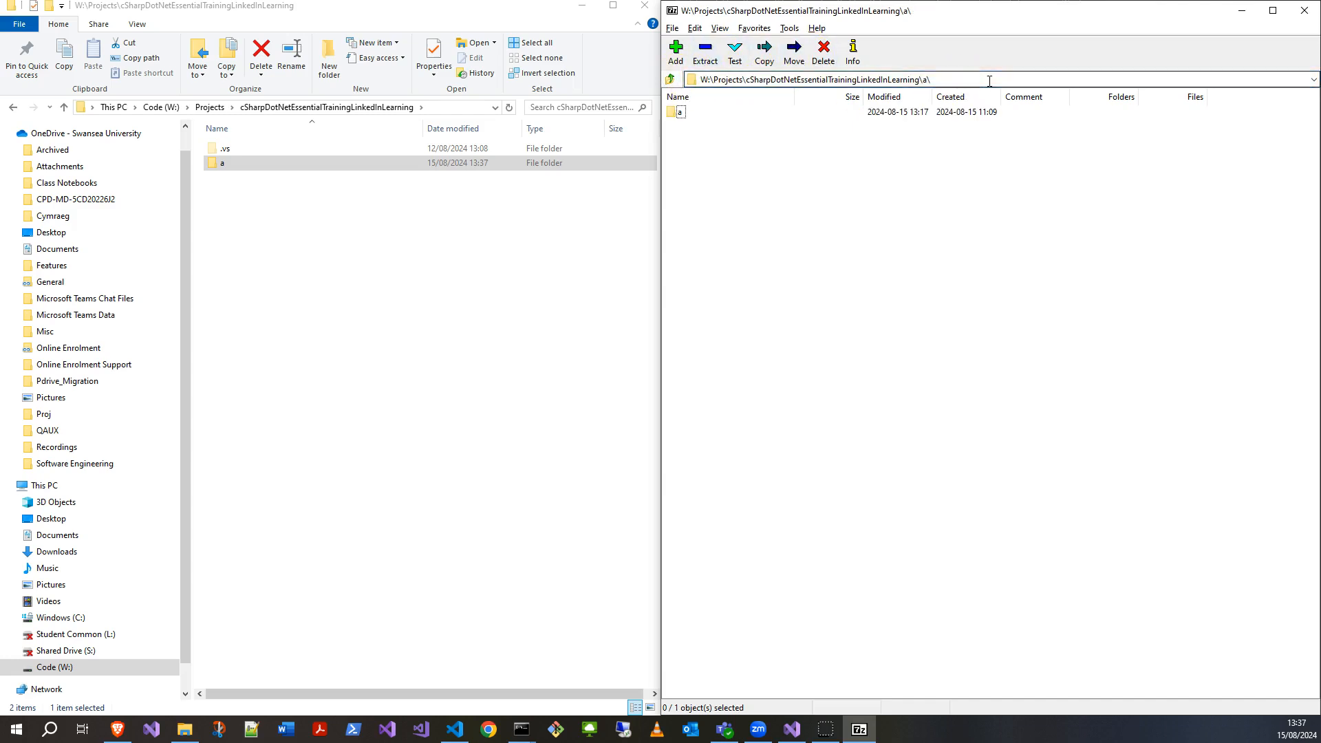
click(680, 112)
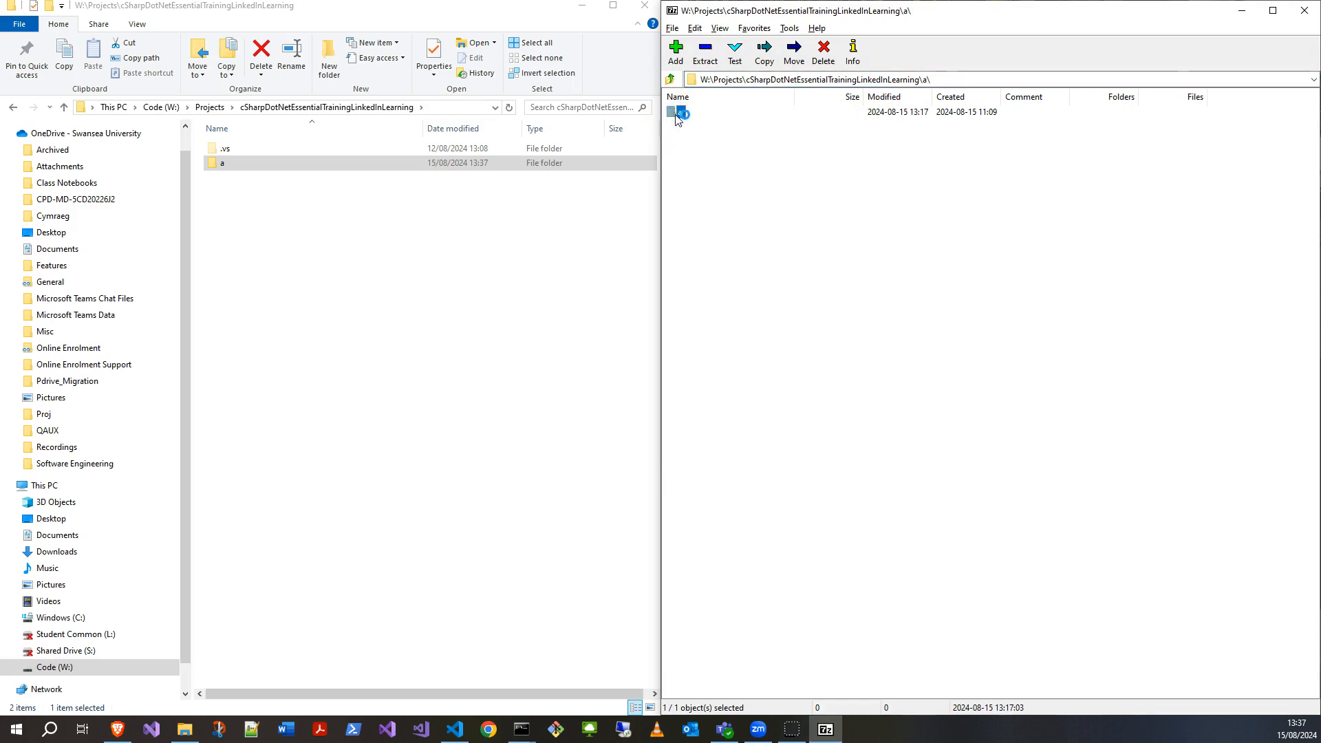
click(223, 162)
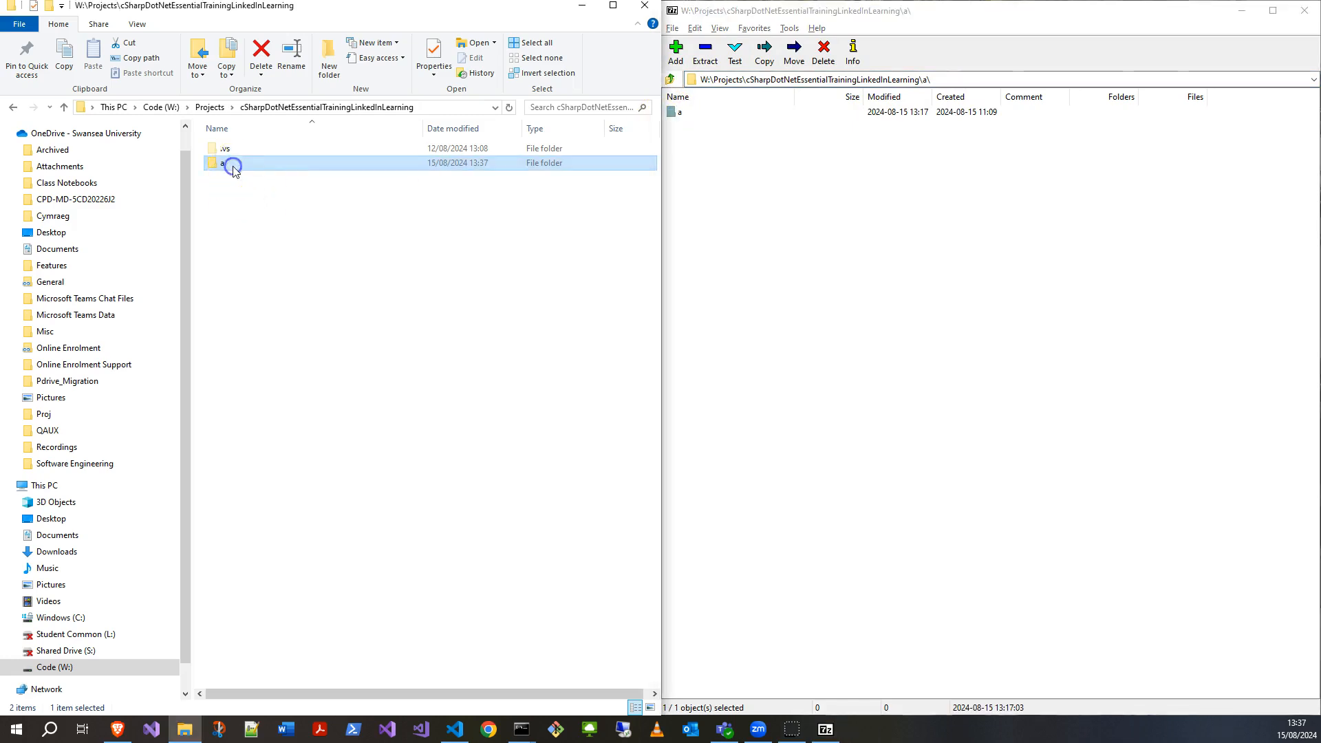
double_click(222, 162)
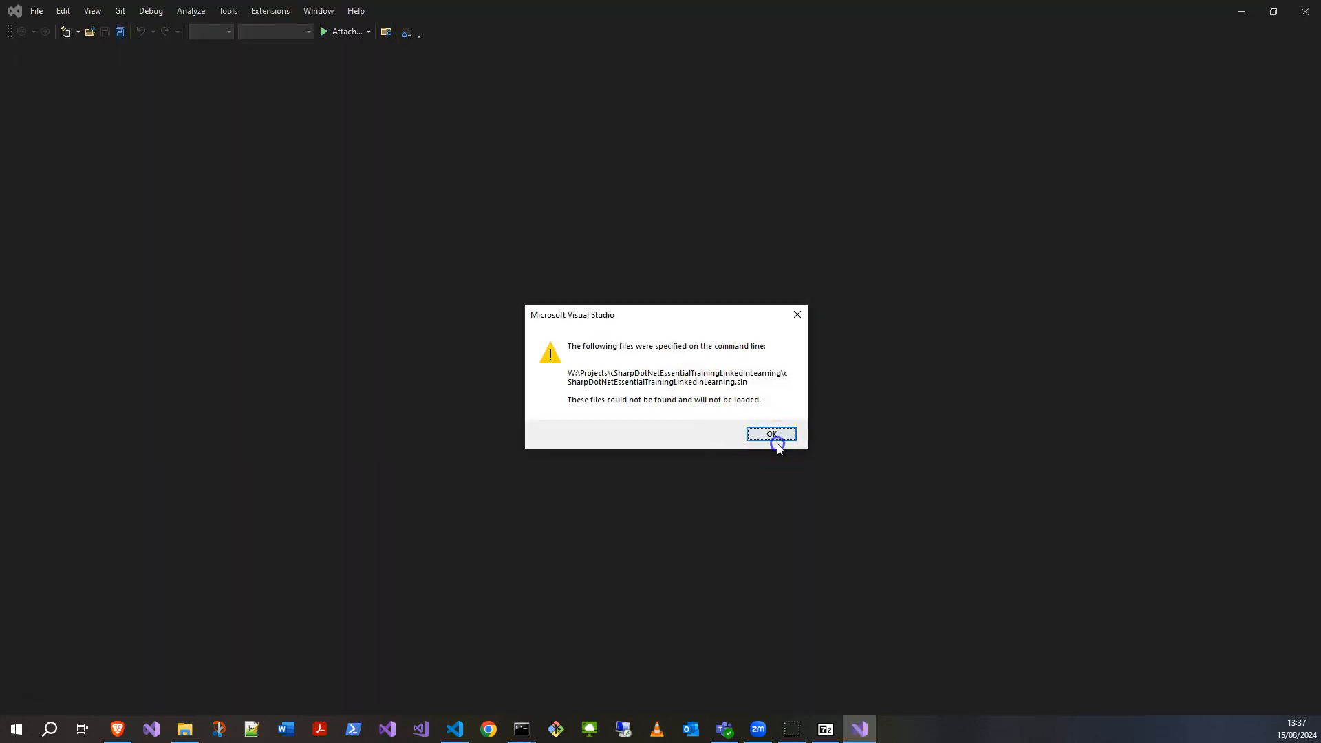
- Acknowledge Visual Studio's missing solution file warning and return to File Explorer
click(771, 434)
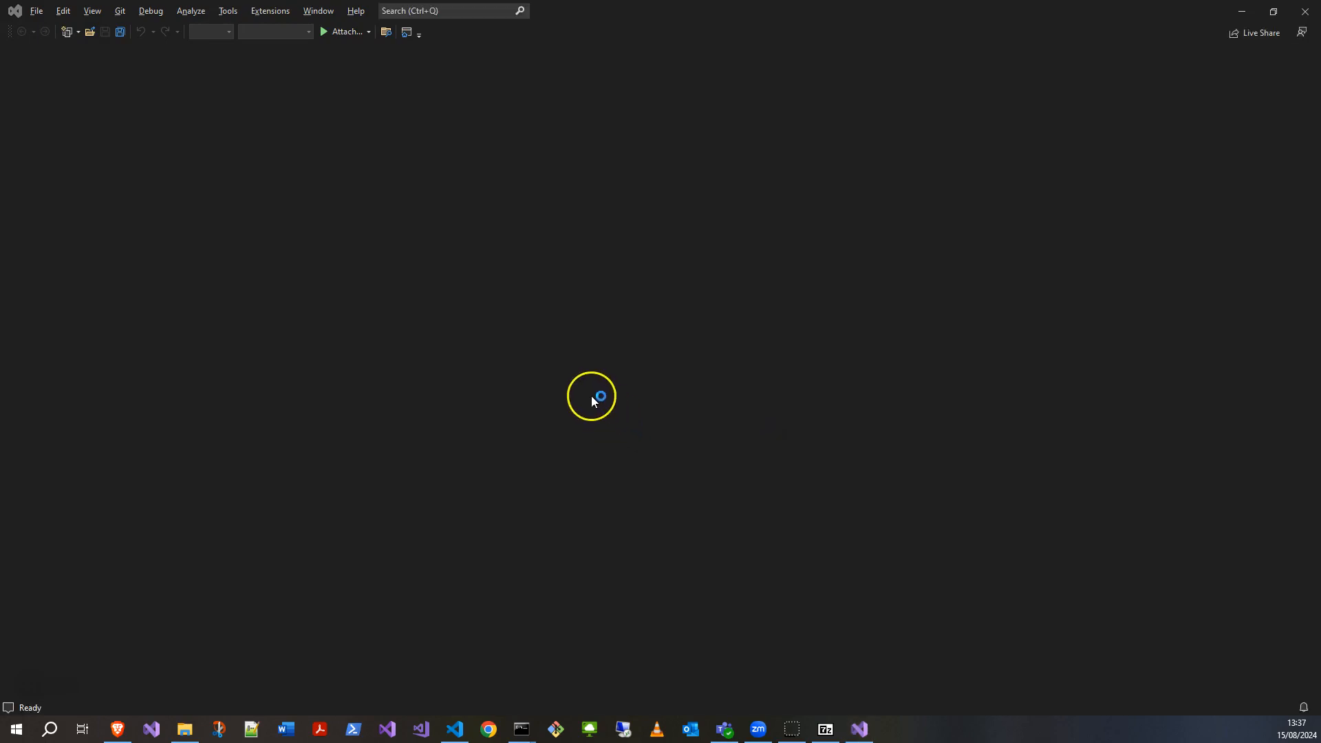
click(183, 728)
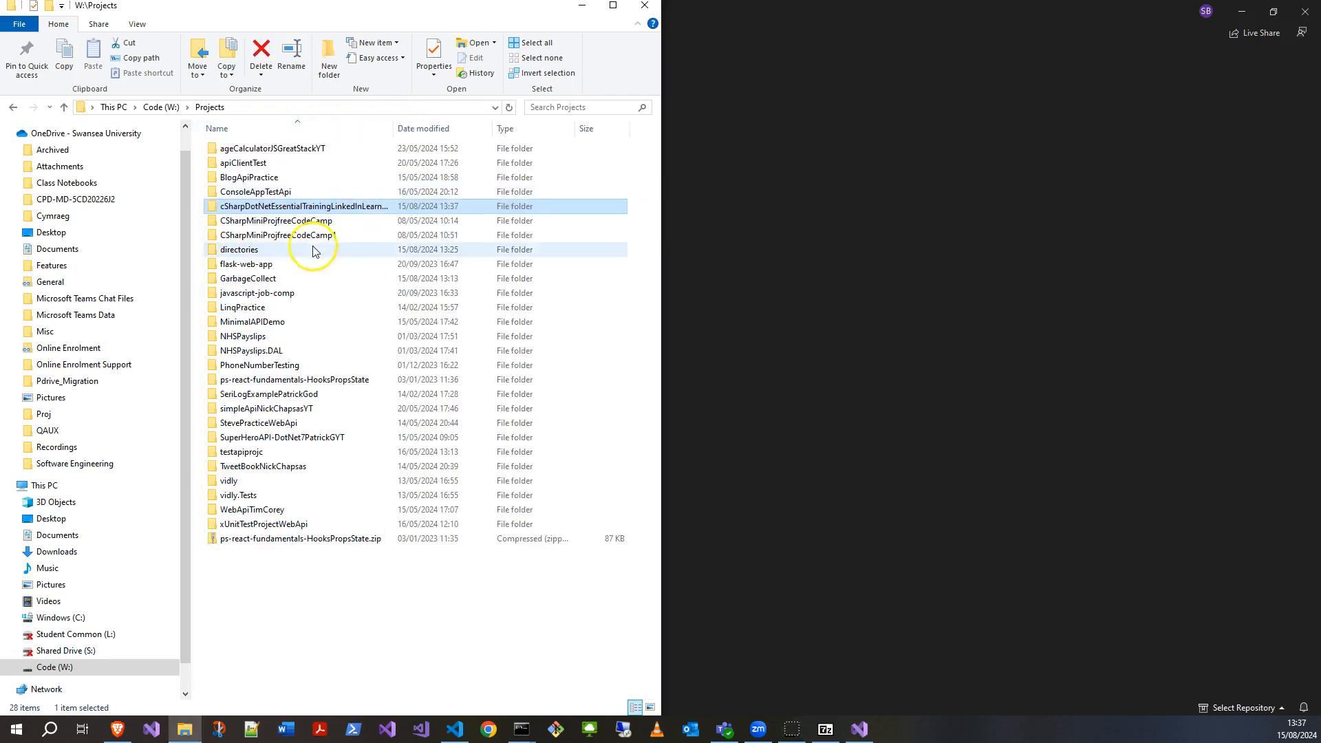
- Attempt deleting the cSharpDotNetEssentialTrainingLinkedInLearning folder, then handle the Folder In Use refusal via admin Command Prompt
click(319, 210)
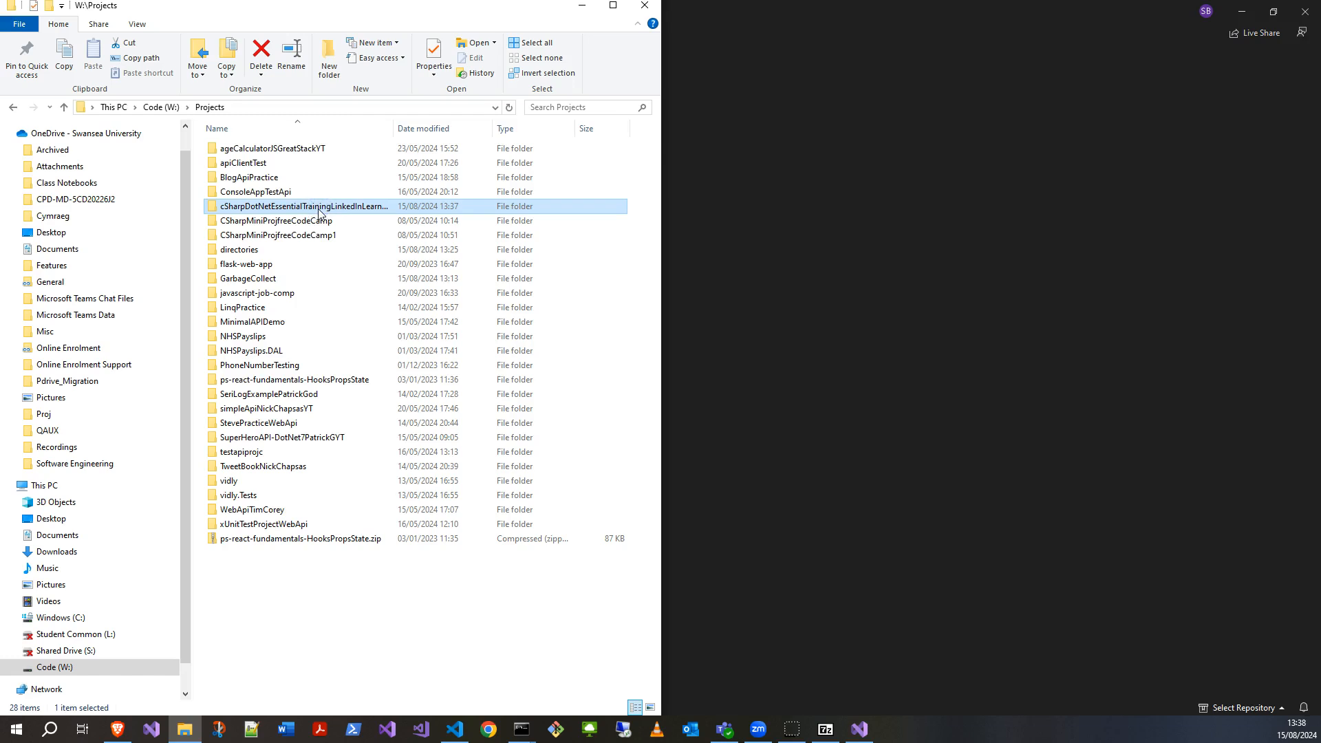
click(260, 50)
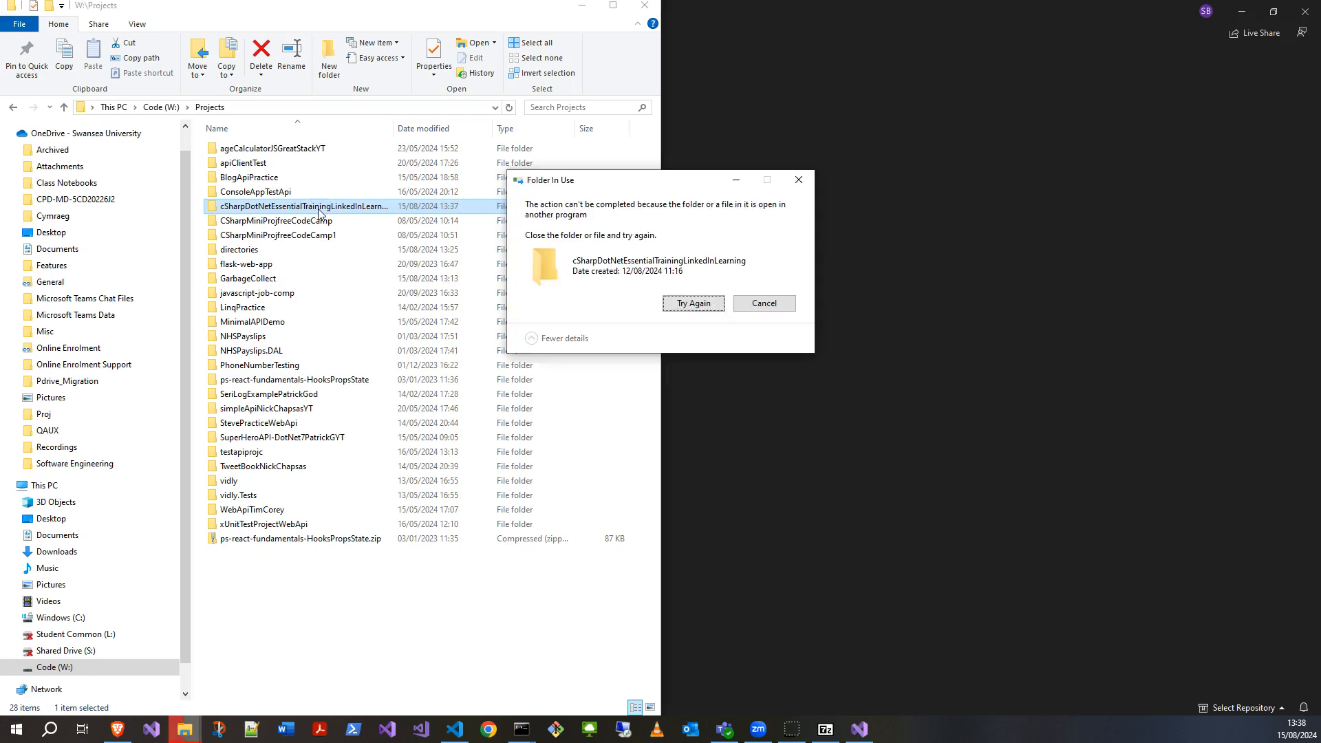
click(858, 729)
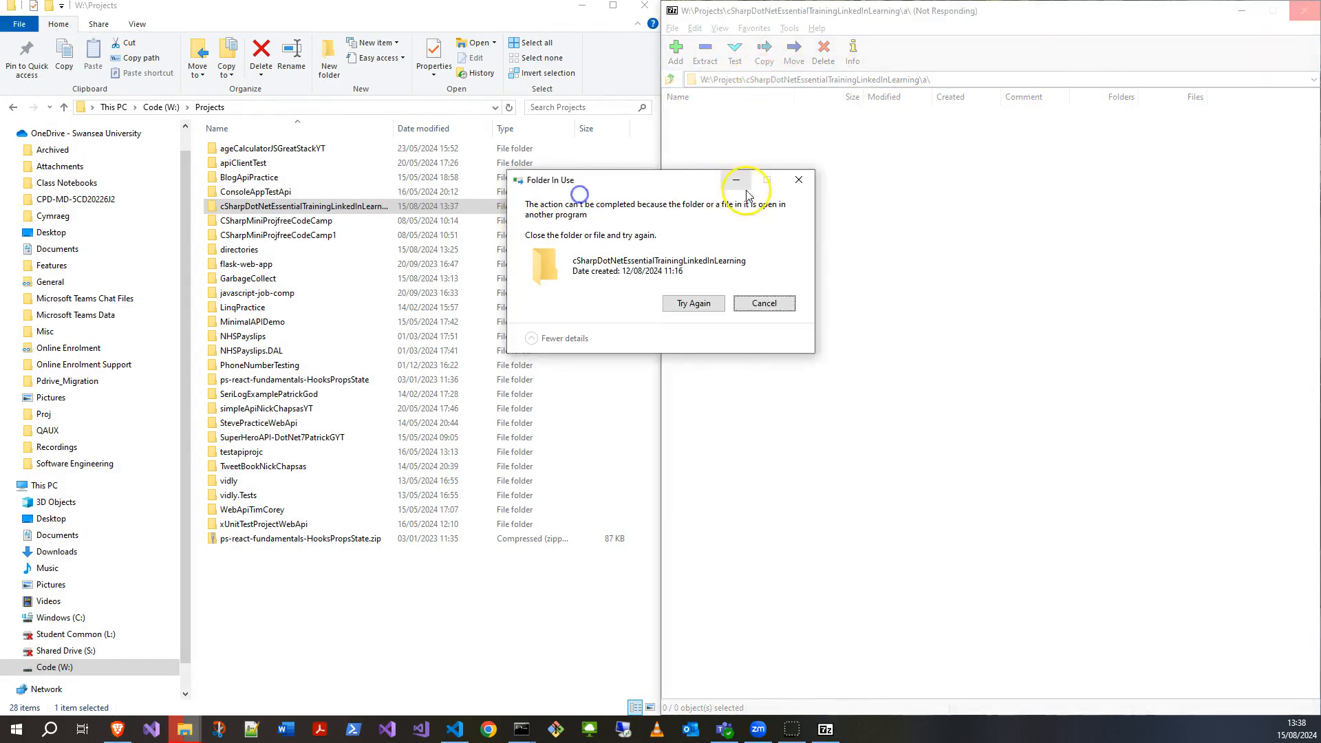
click(764, 303)
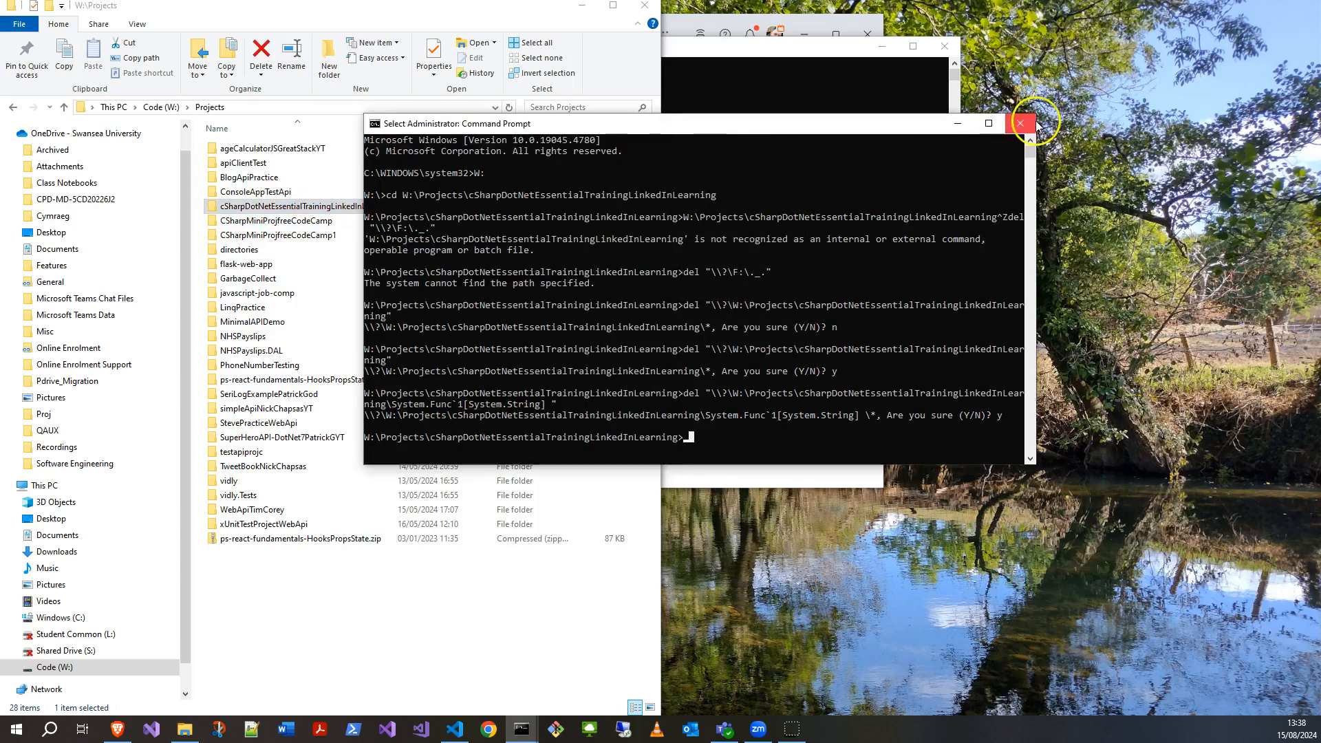
- Close the Administrator Command Prompt window, returning to the Super User thread
click(1020, 123)
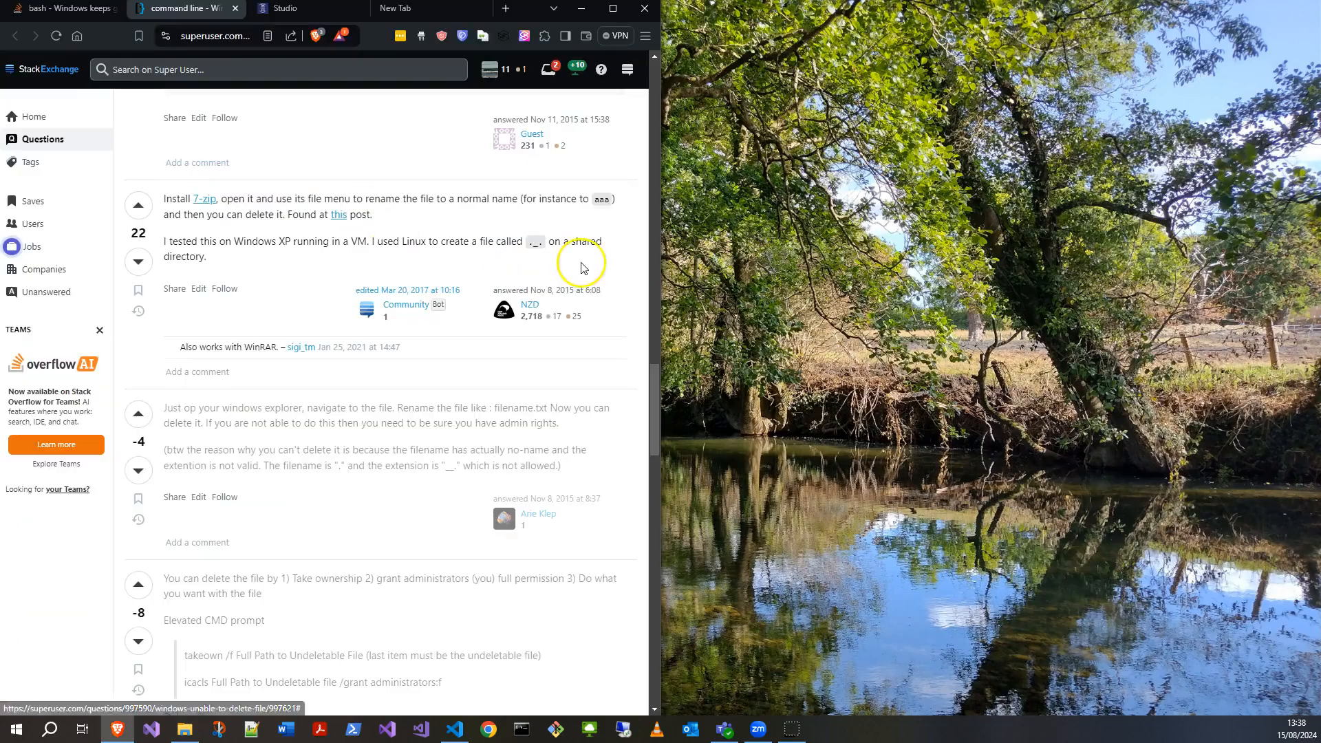
mouse_move(397, 290)
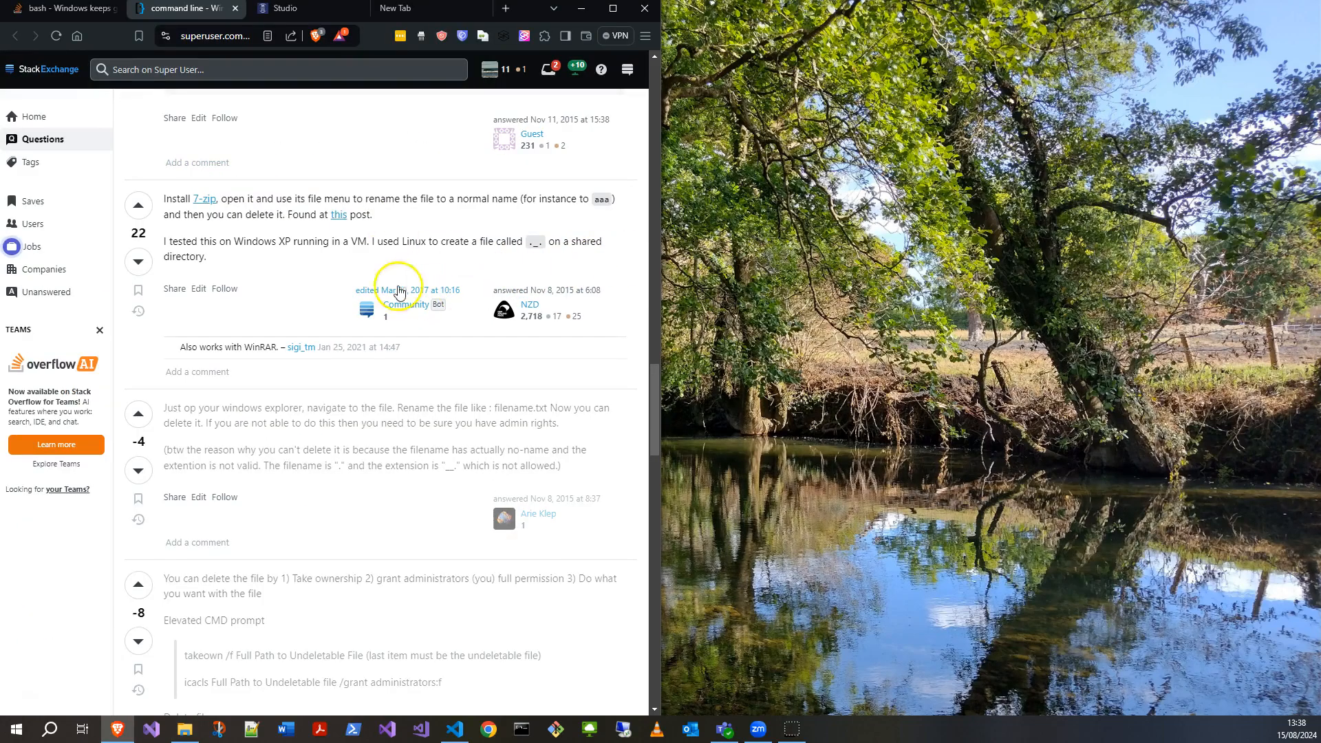